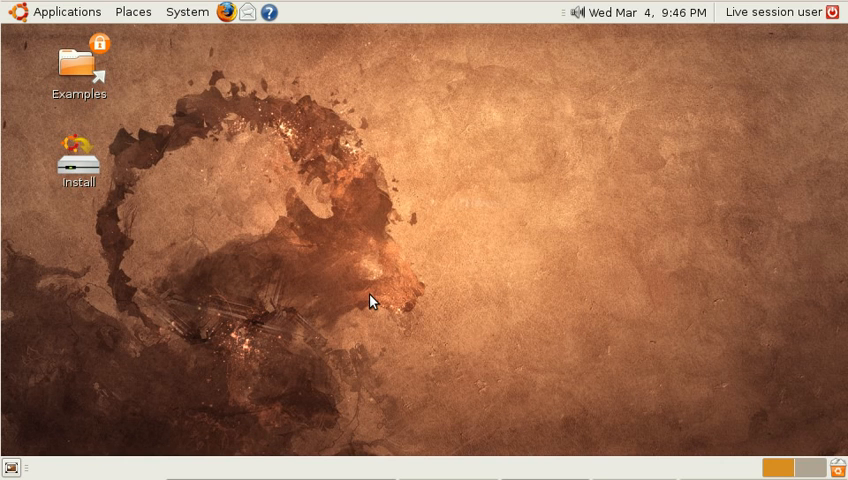
- Open the Desktop folder in a file browser from the Places menu
left_click(132, 12)
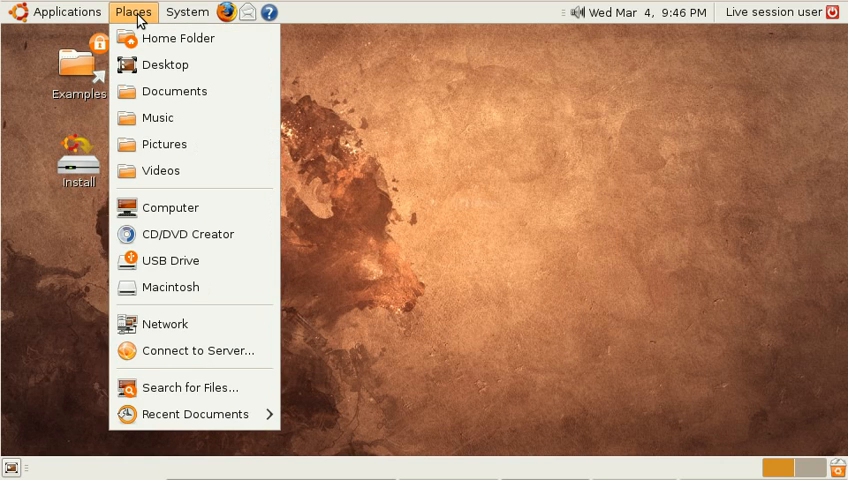
left_click(164, 64)
type("&")
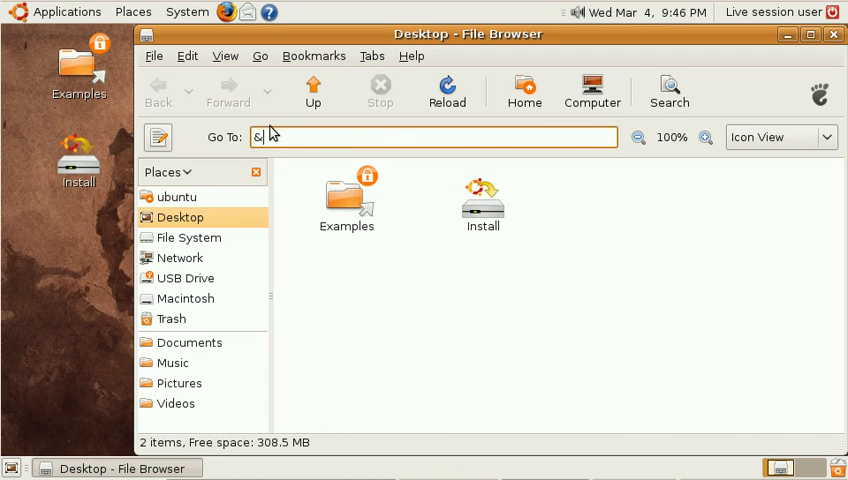
- Navigate to /cdrom/casper/patch.dir via the location bar
type("/cdrom/")
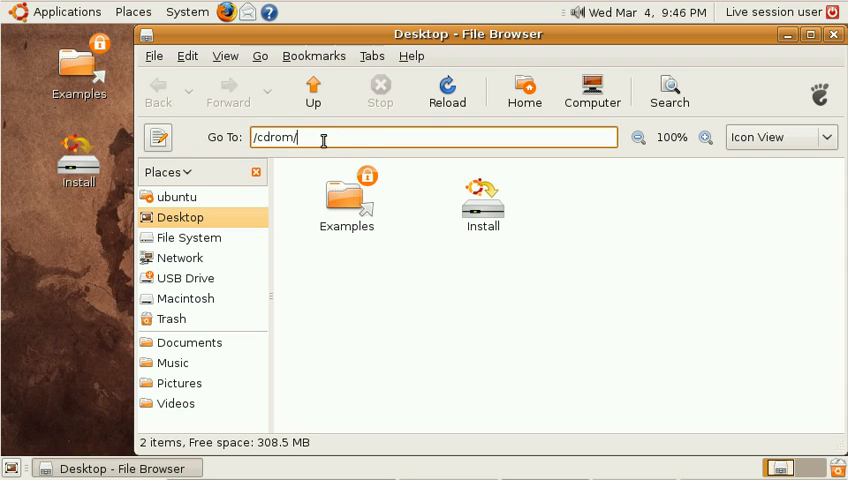
type("casper/")
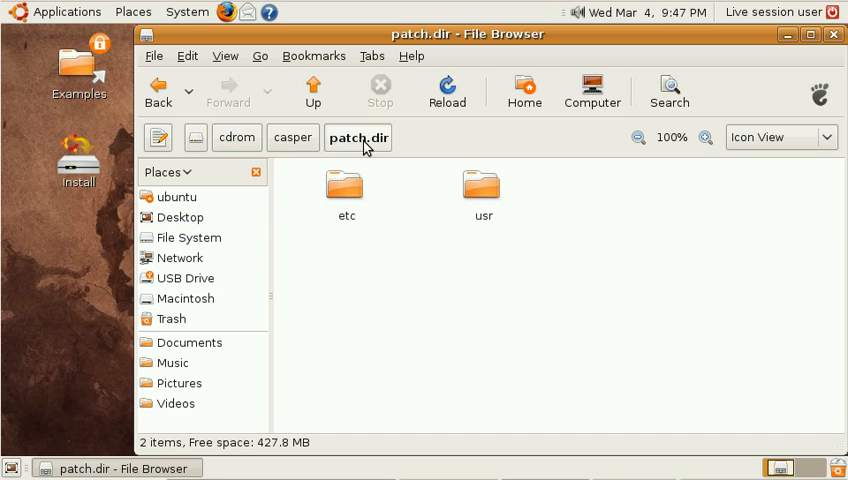
mouse_move(420, 232)
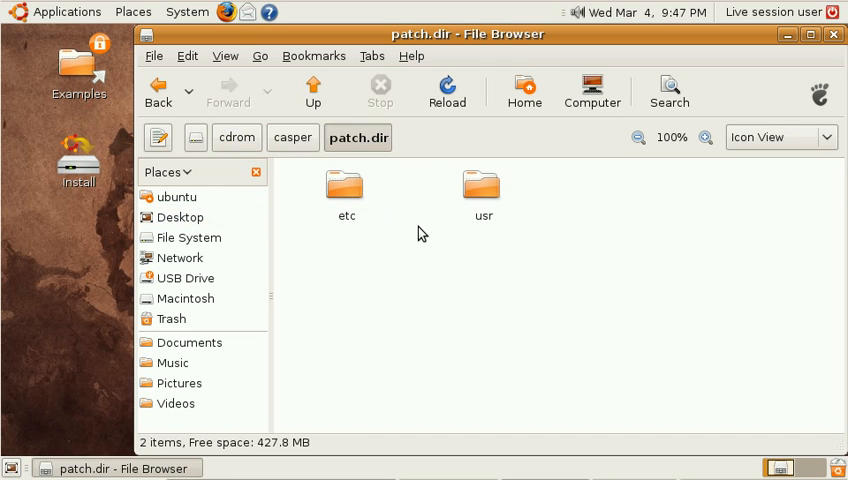
- Look inside the usr/bin folder of patch.dir
double_click(482, 190)
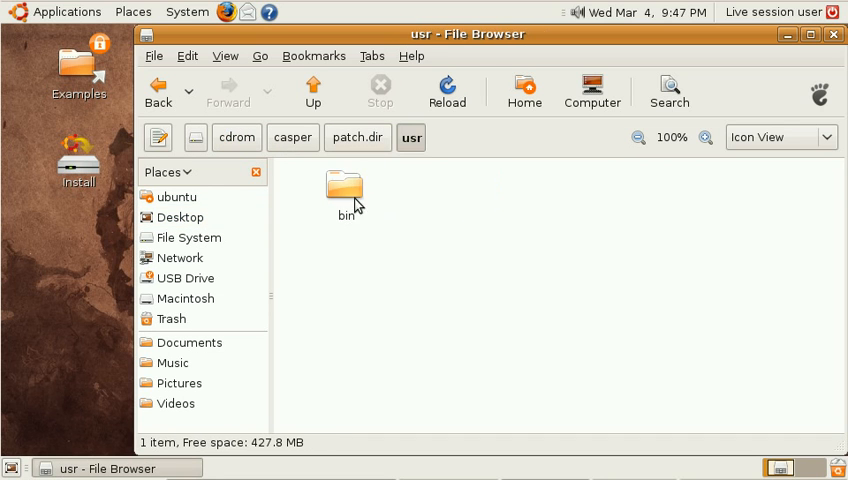
double_click(344, 190)
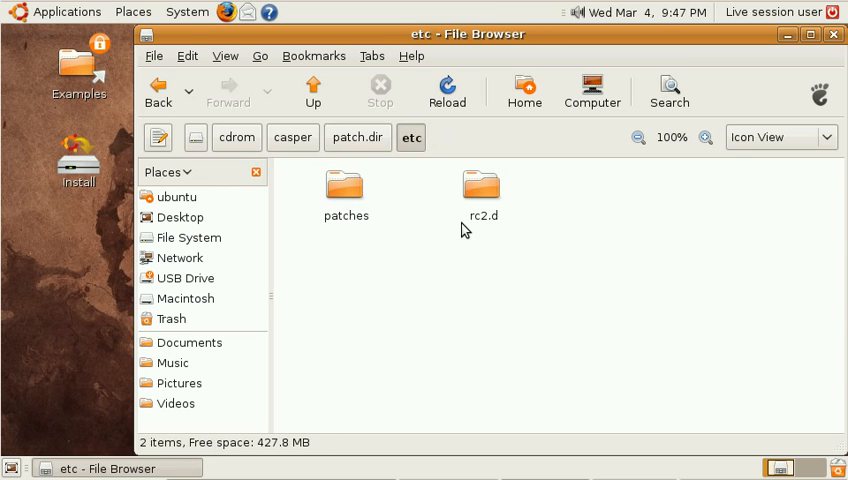
- Enter etc/rc2.d and launch the S35patch script
double_click(480, 188)
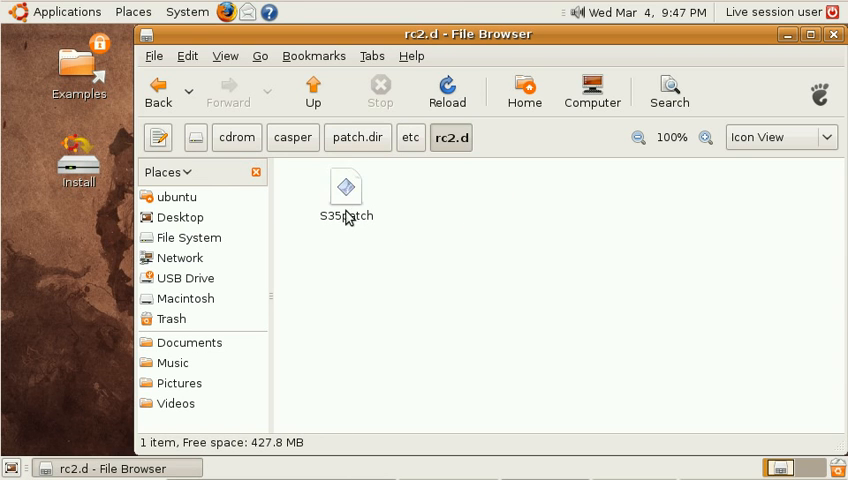
double_click(344, 190)
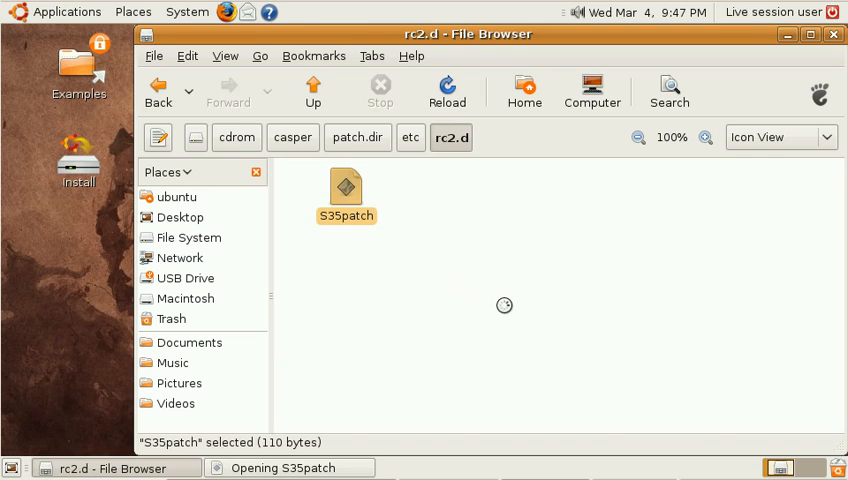
- Display the S35patch boot script in gedit, then close it
double_click(344, 190)
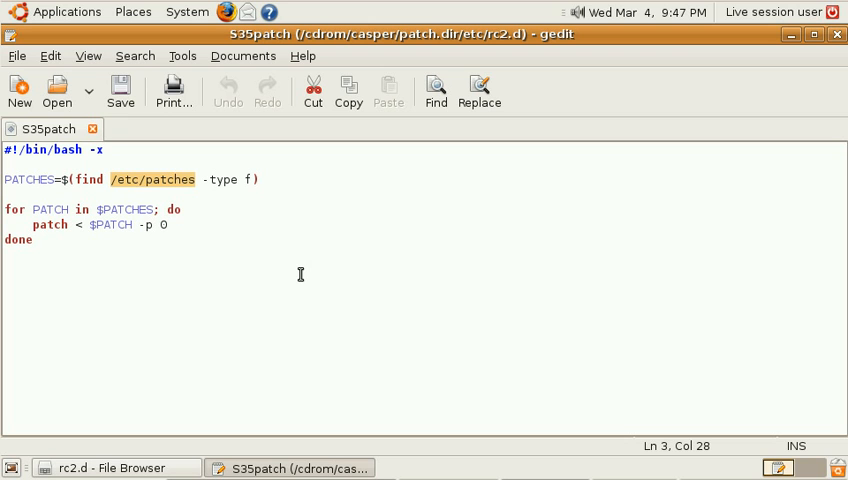
mouse_move(822, 52)
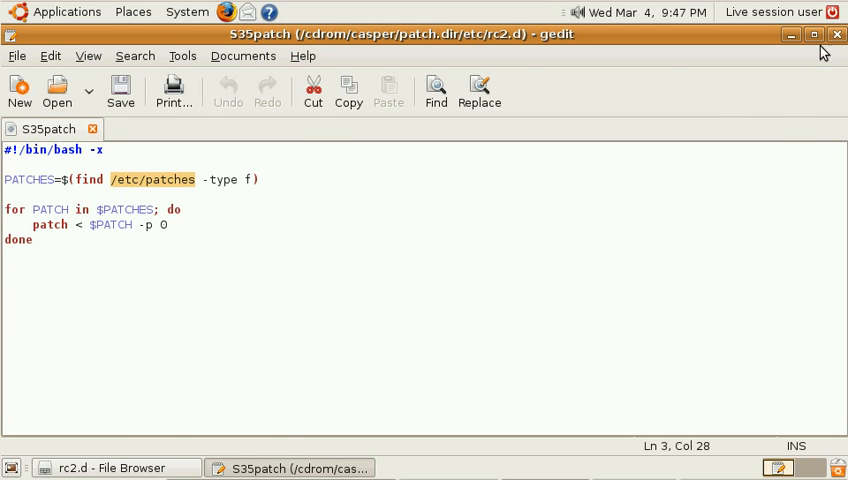
left_click(108, 468)
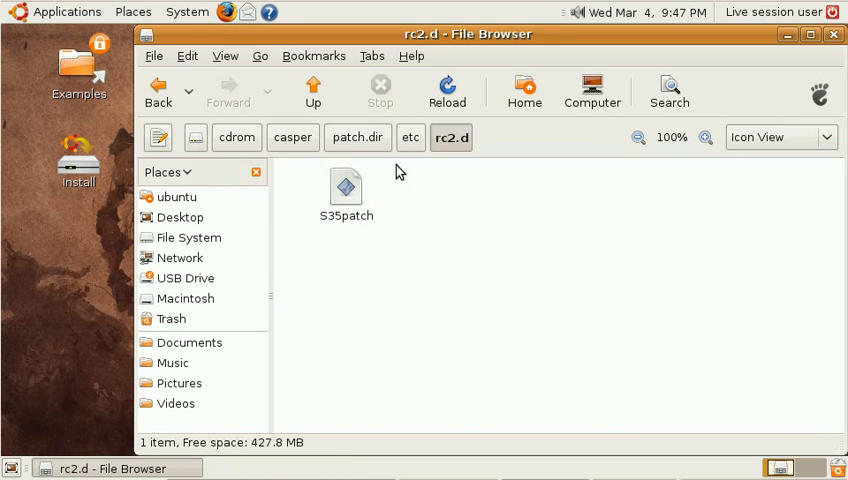
- Display less-nags-when-installing-codecs.diff from etc/patches in gedit
left_click(410, 136)
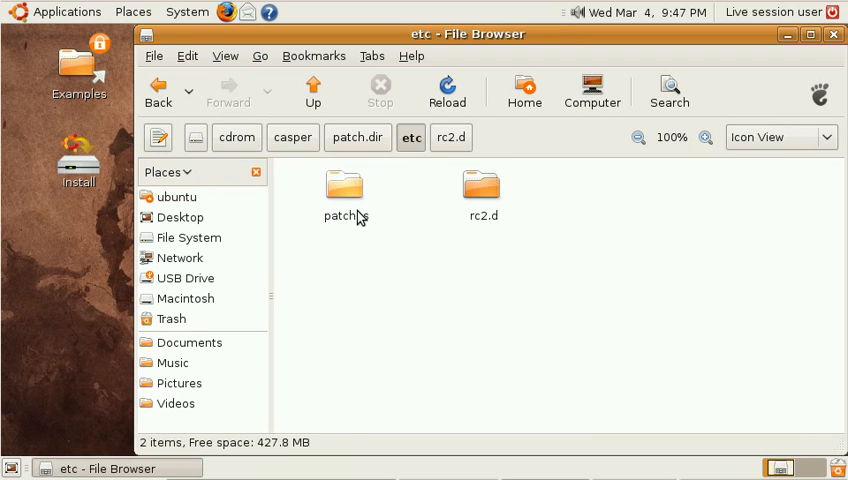
double_click(344, 190)
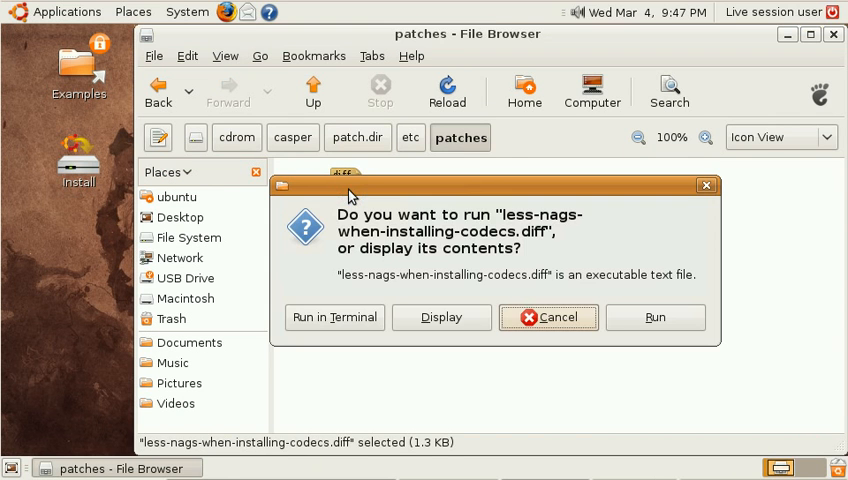
left_click(440, 316)
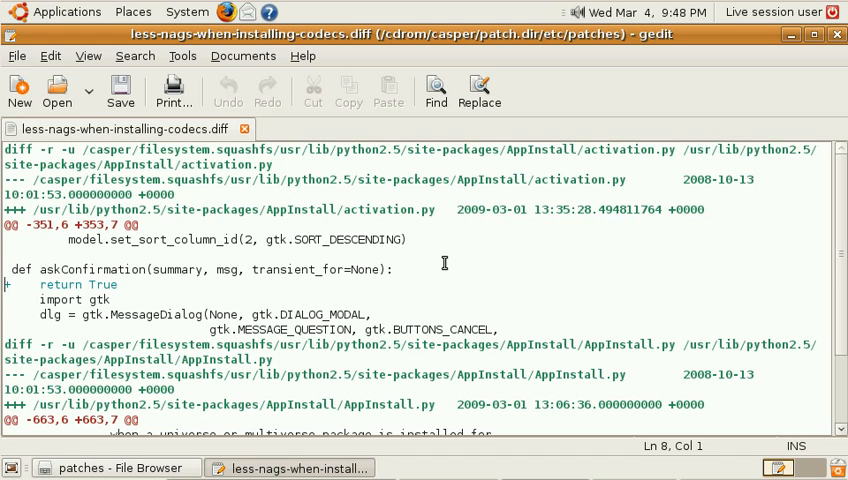
mouse_move(8, 284)
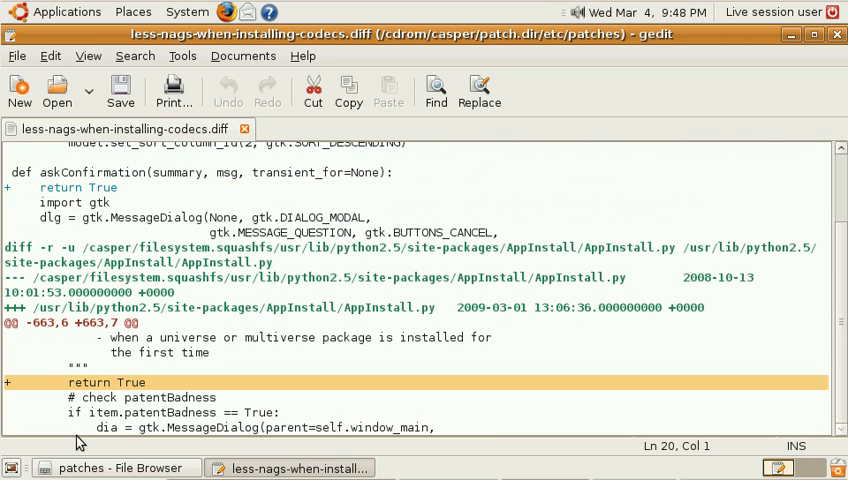
- Scroll through the diff showing the added 'return True' lines in activation.py and AppInstall.py
scroll("up", 3)
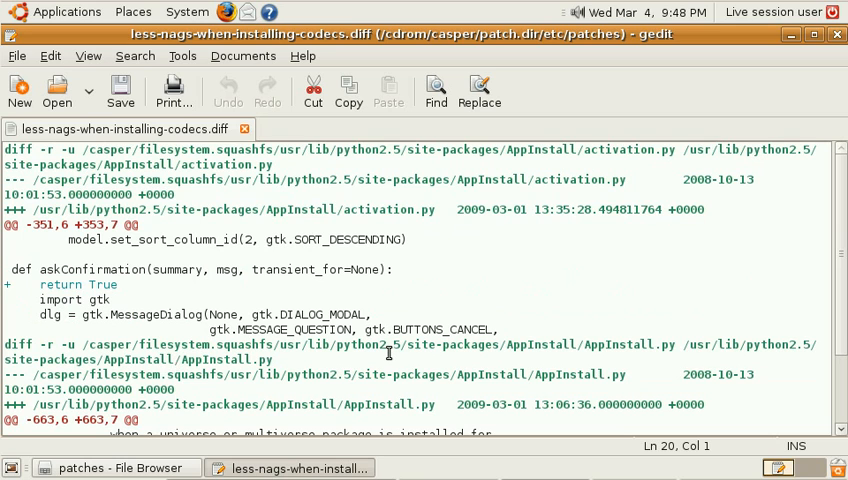